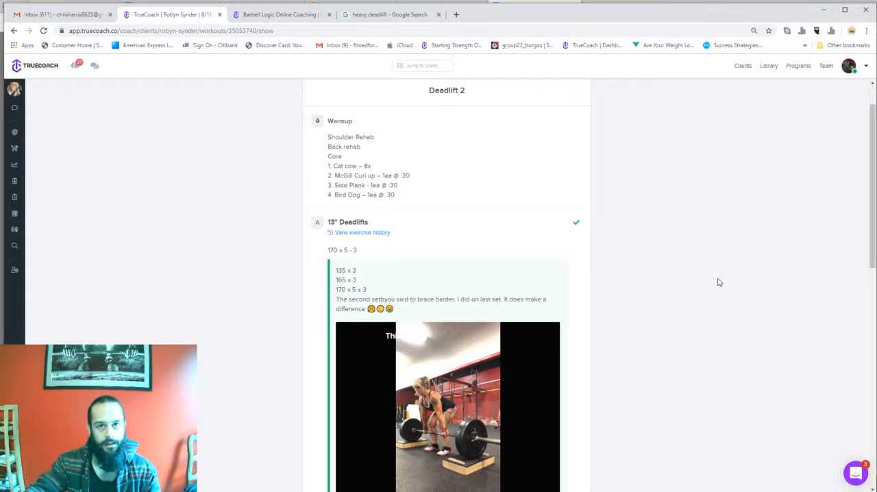
{"action": "mouse_move", "coordinate": [520, 246]}
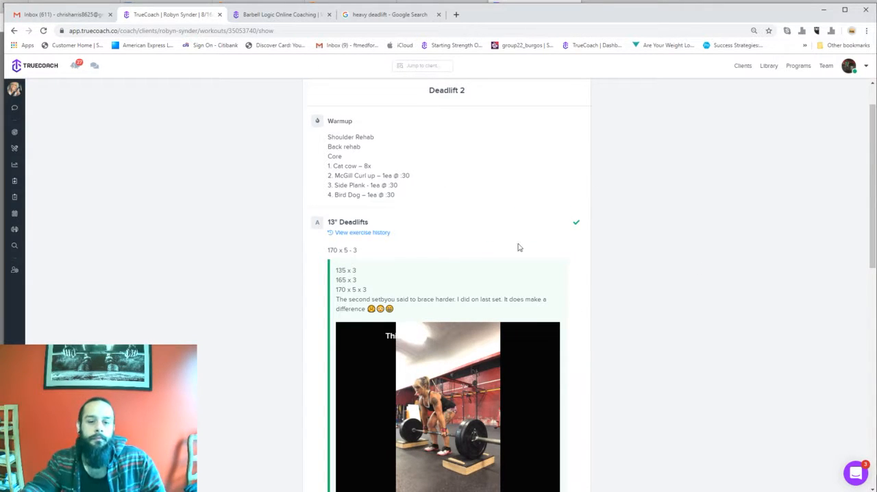
{"action": "mouse_move", "coordinate": [376, 166]}
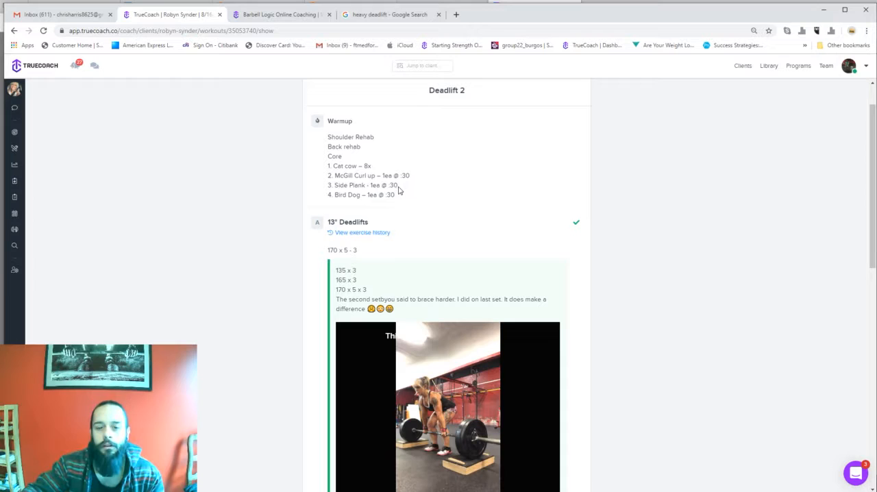
{"action": "mouse_move", "coordinate": [389, 197]}
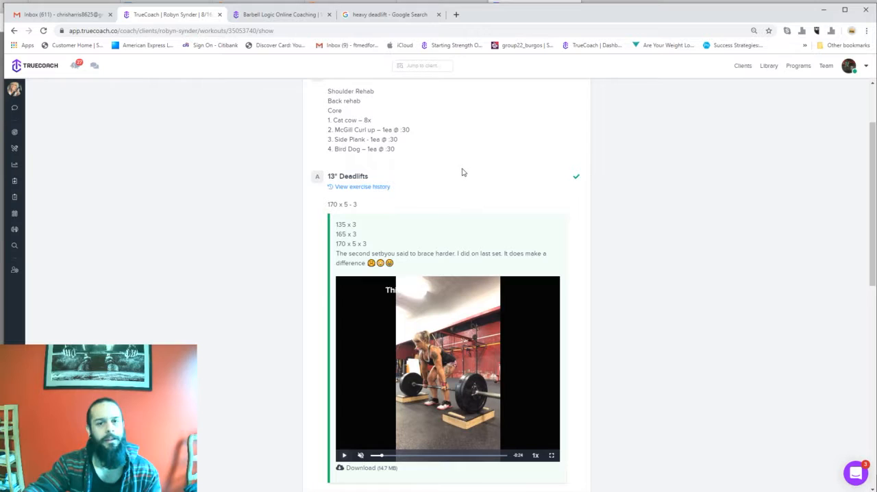
- Start the 13" Deadlifts video, pause it, and expand it to full screen
{"action": "scroll", "scroll_direction": "down", "scroll_amount": 3}
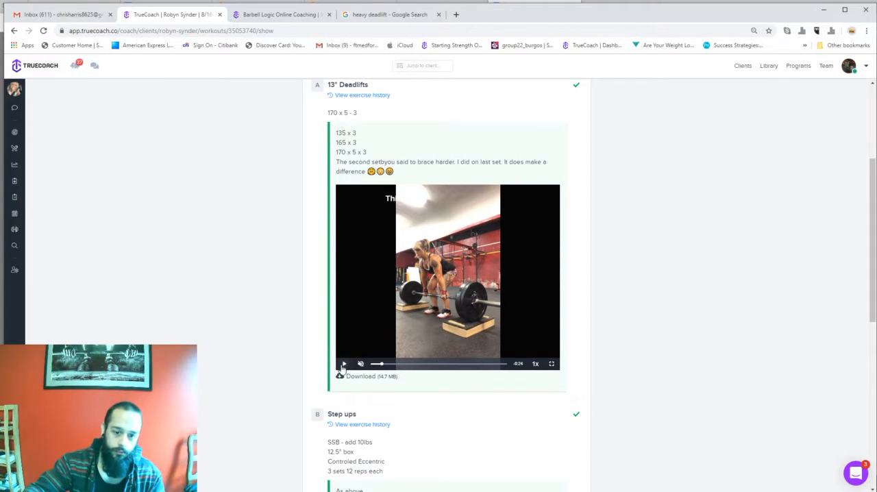
{"action": "left_click", "coordinate": [344, 364]}
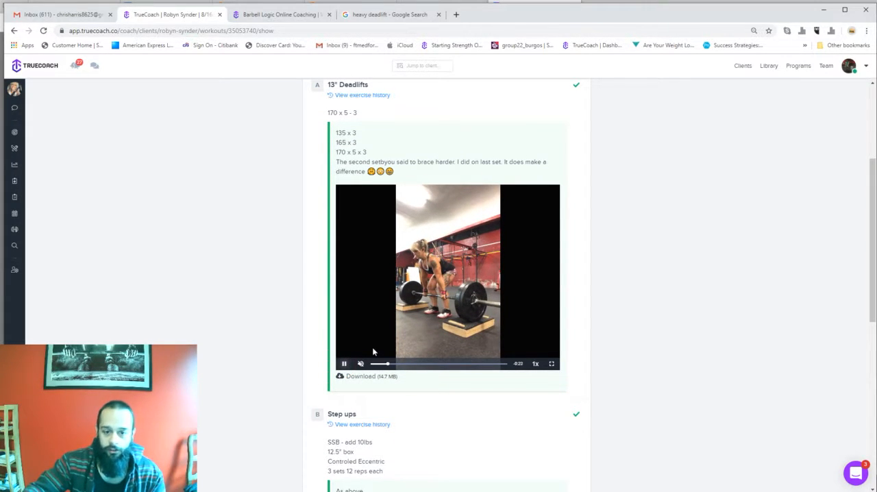
{"action": "left_click", "coordinate": [344, 363]}
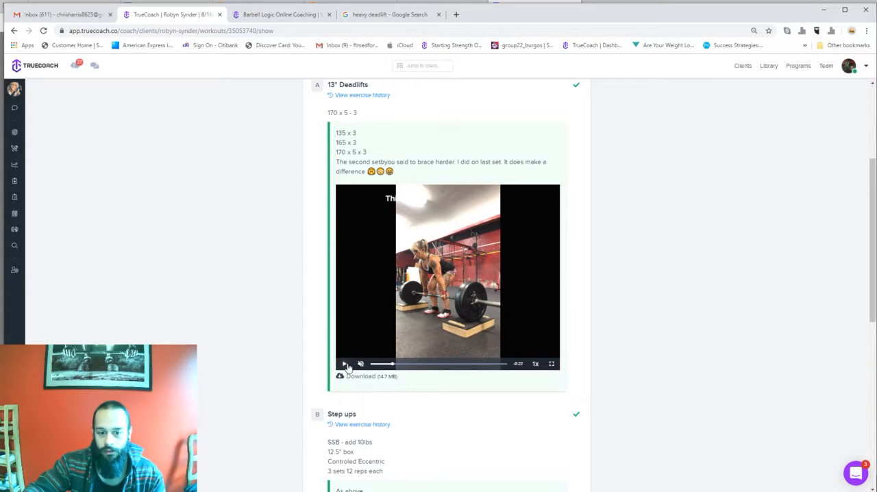
{"action": "left_click", "coordinate": [551, 365]}
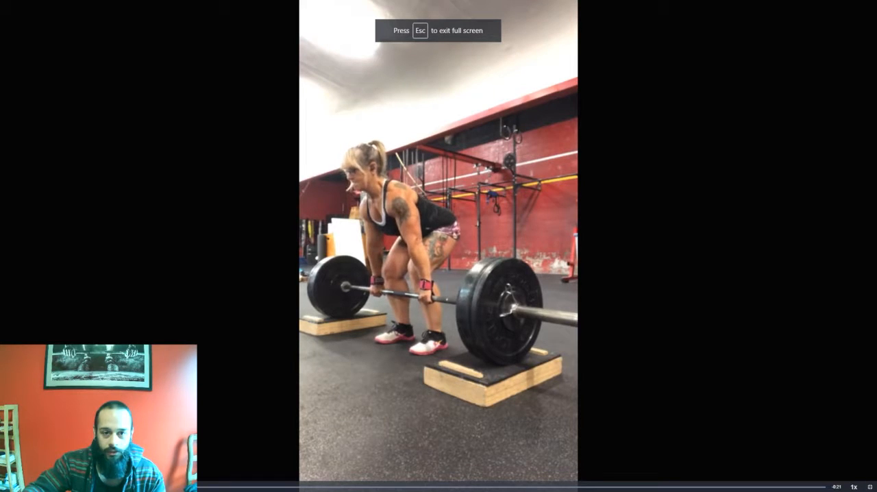
- Leave full screen with Escape, returning the deadlift video to the workout page
{"action": "key", "text": "Escape"}
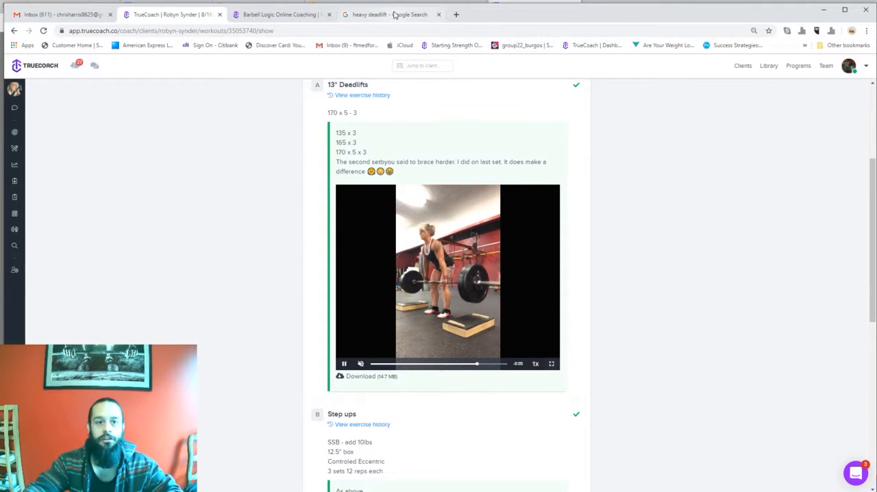
{"action": "key", "text": "alt+tab"}
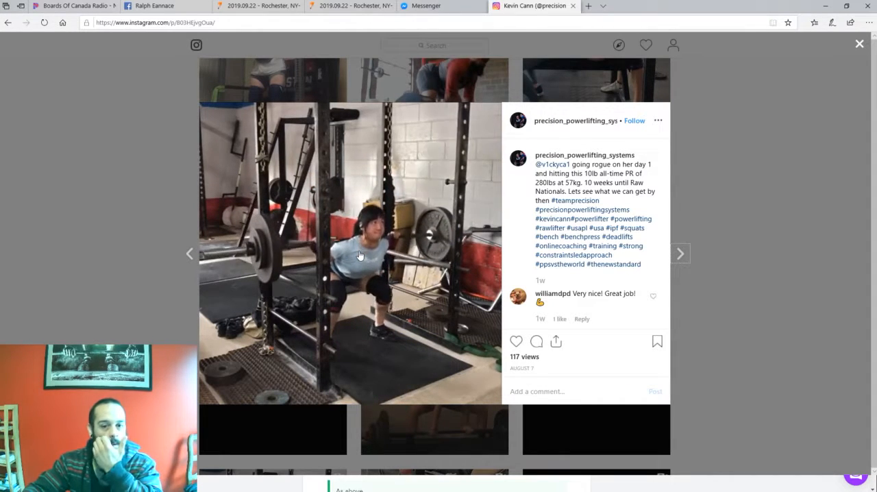
- View the next Instagram powerlifting video, go back to the squat post, then return to the TrueCoach workout
{"action": "left_click", "coordinate": [679, 253]}
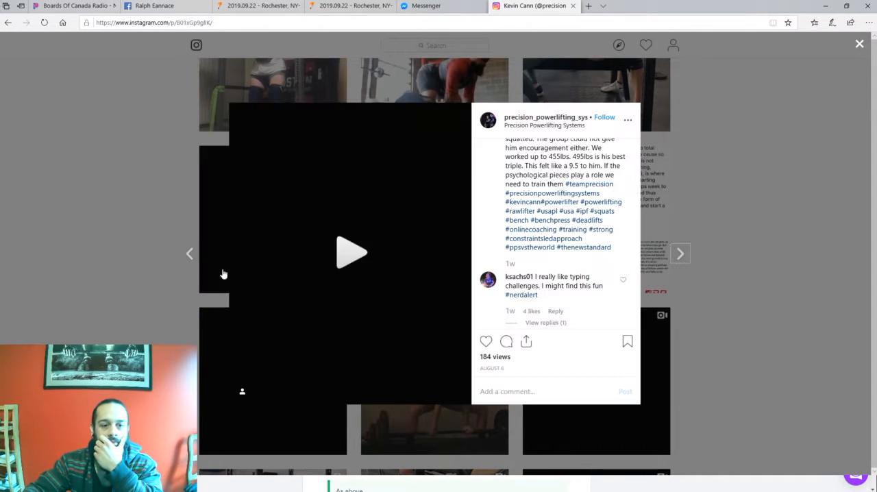
{"action": "left_click", "coordinate": [351, 252]}
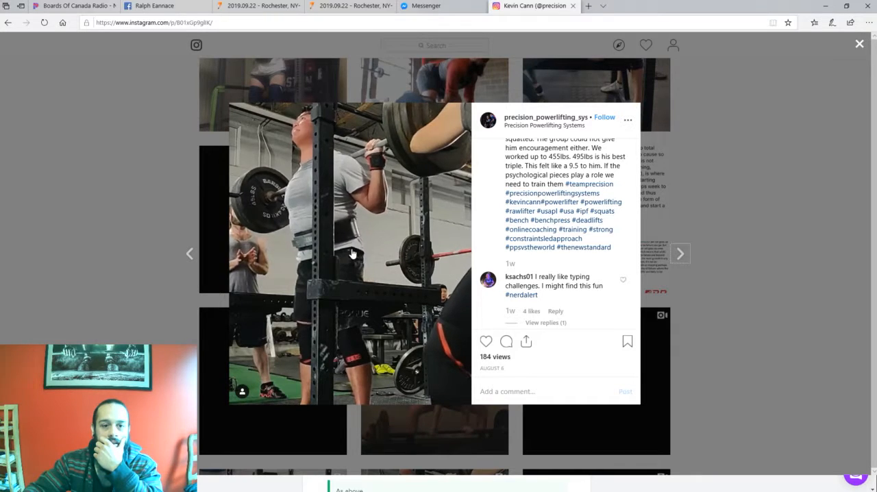
{"action": "left_click", "coordinate": [680, 253]}
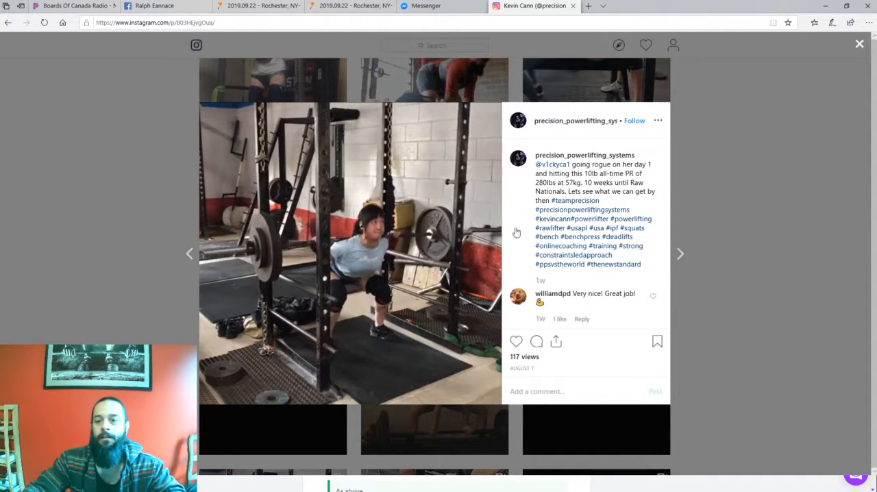
{"action": "left_click", "coordinate": [859, 44]}
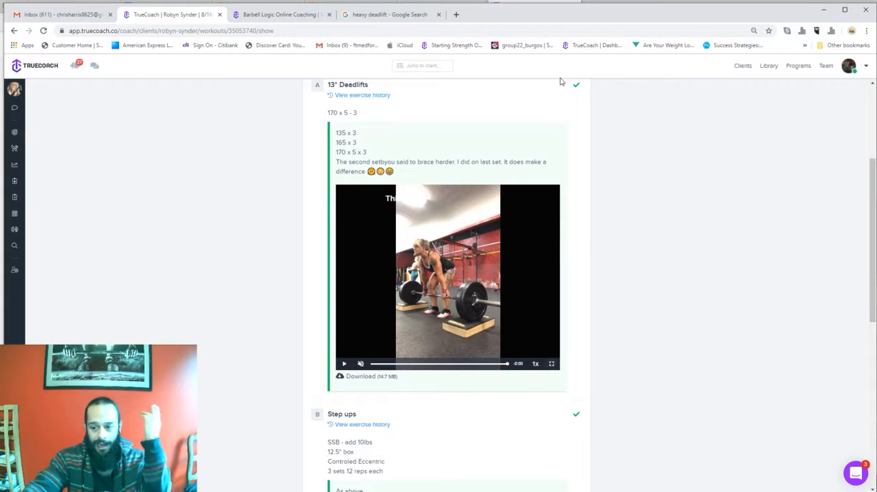
{"action": "mouse_move", "coordinate": [558, 127]}
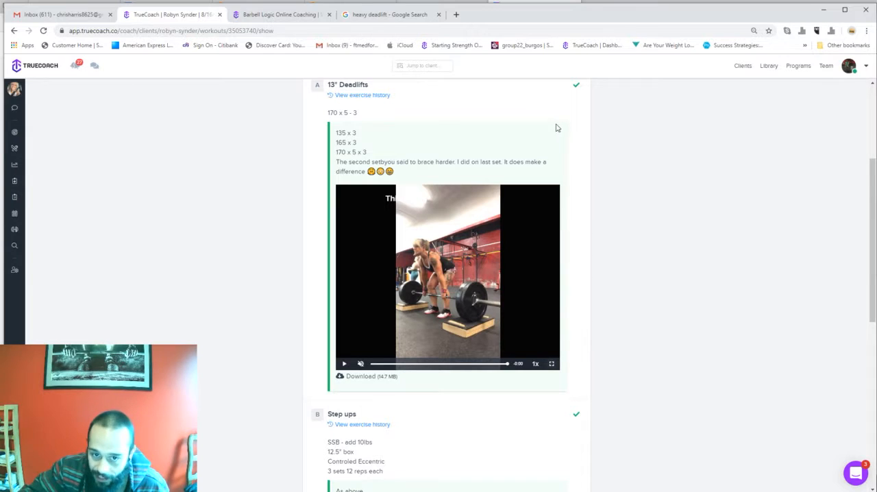
{"action": "mouse_move", "coordinate": [487, 228]}
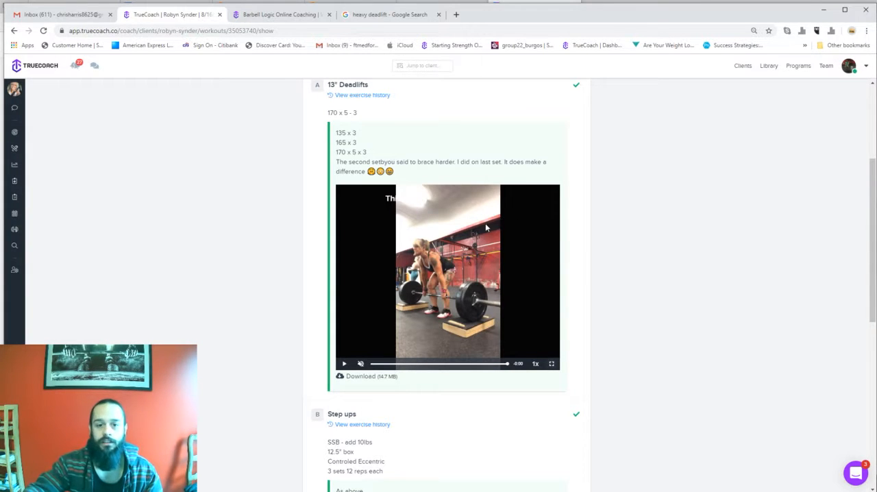
{"action": "scroll", "scroll_direction": "down", "scroll_amount": 3}
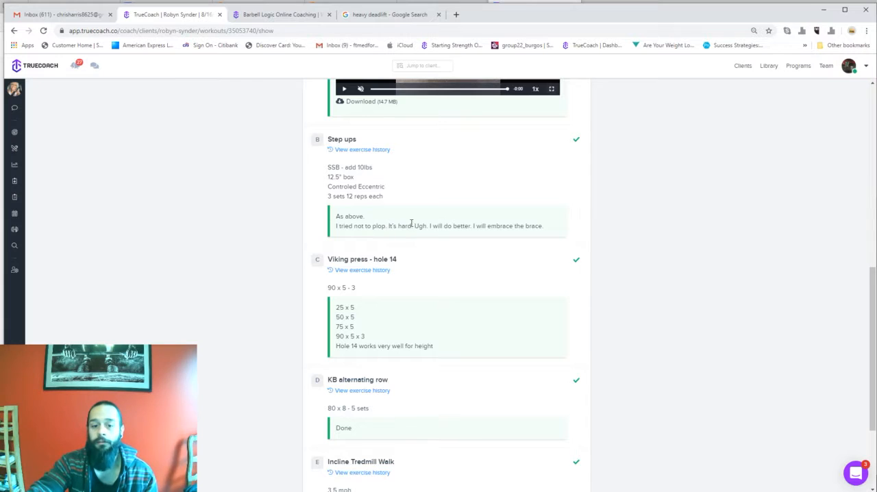
- Reach the feedback comment box below the treadmill walk note and bring up the Start menu
{"action": "scroll", "scroll_direction": "down", "scroll_amount": 3}
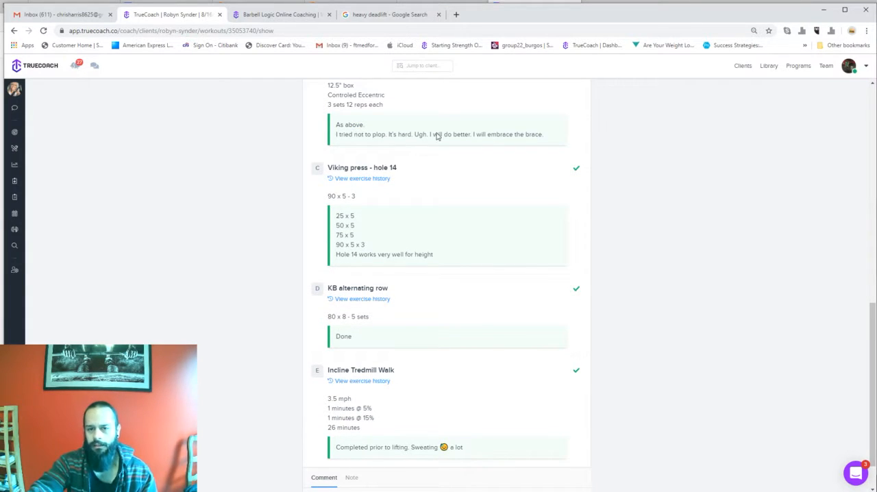
{"action": "scroll", "scroll_direction": "down", "scroll_amount": 3}
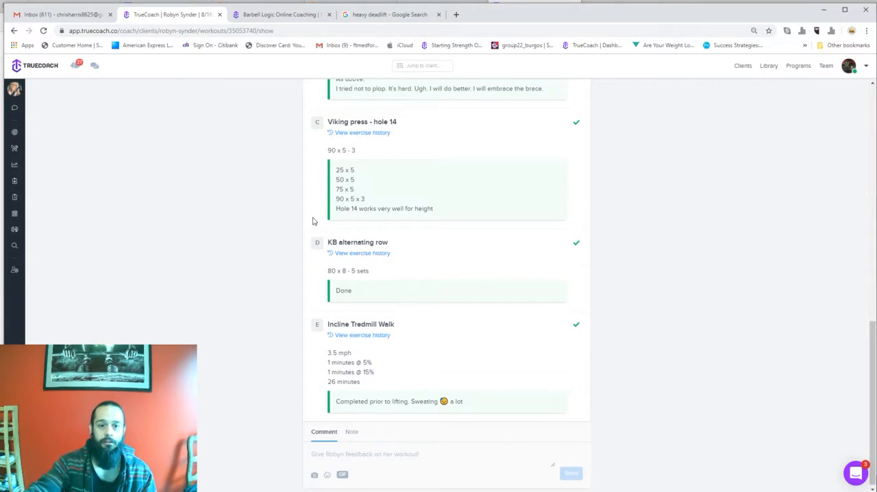
{"action": "mouse_move", "coordinate": [305, 223]}
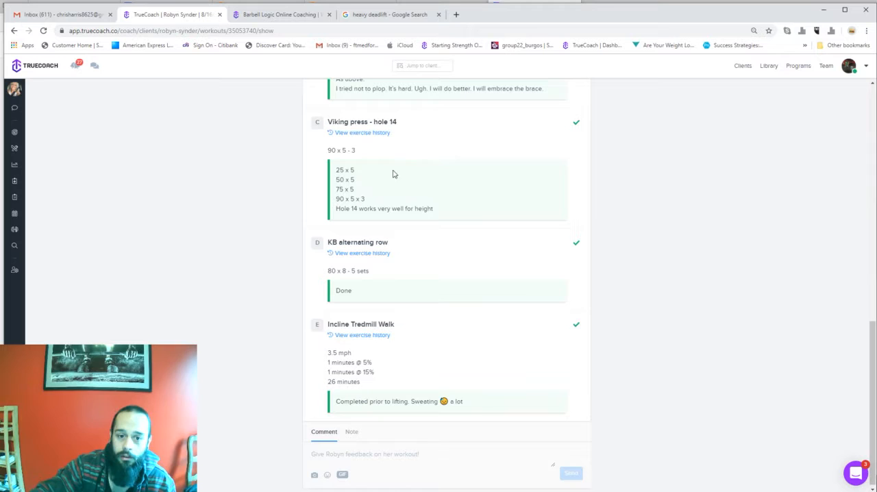
{"action": "scroll", "scroll_direction": "down", "scroll_amount": 3}
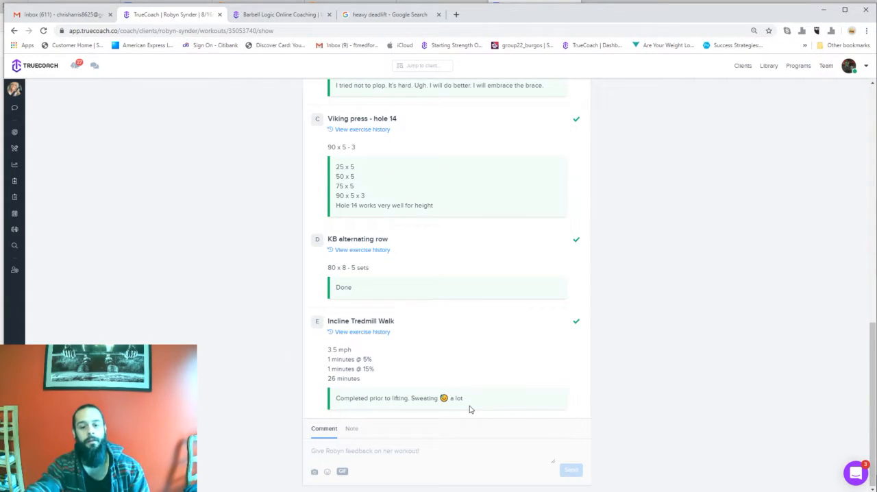
{"action": "mouse_move", "coordinate": [373, 348]}
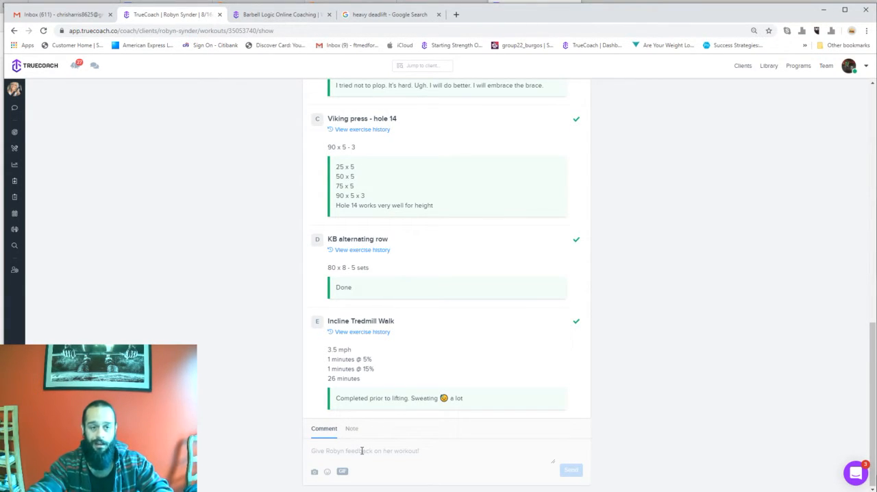
{"action": "left_click", "coordinate": [11, 485]}
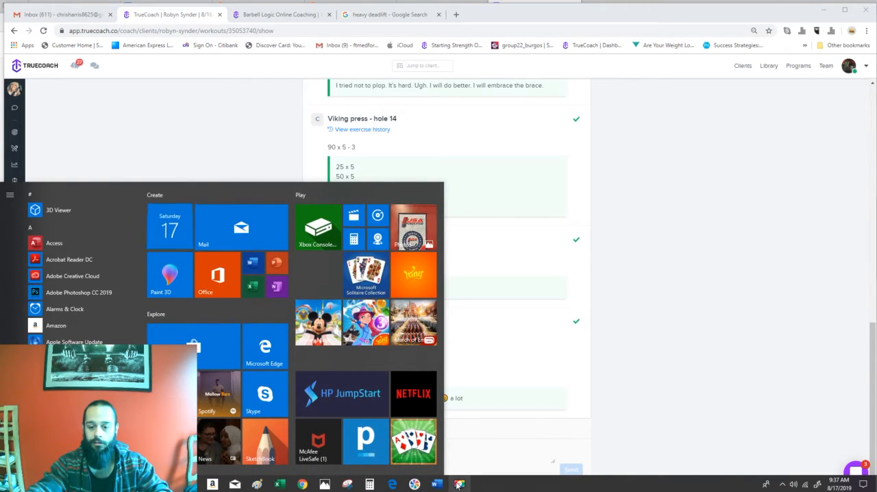